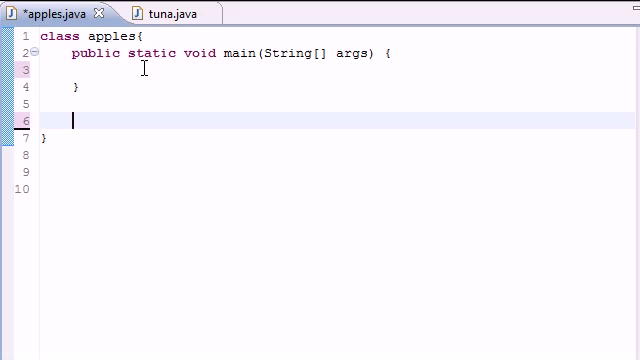
Write the method signature public static int average() below main.
{"action": "type", "text": "public"}
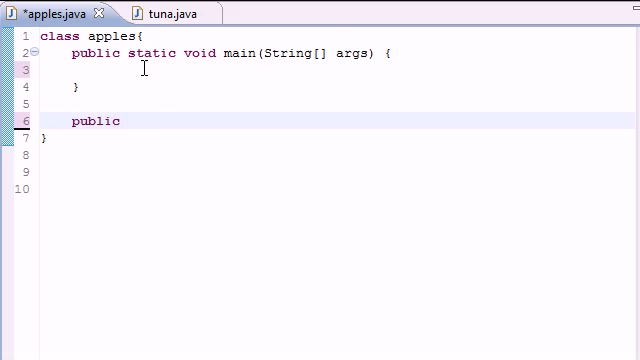
{"action": "type", "text": "s"}
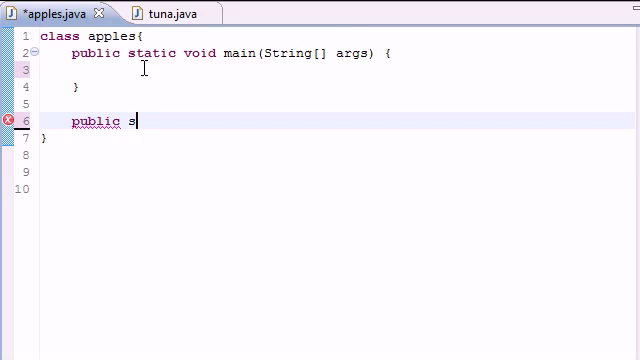
{"action": "type", "text": "tatic"}
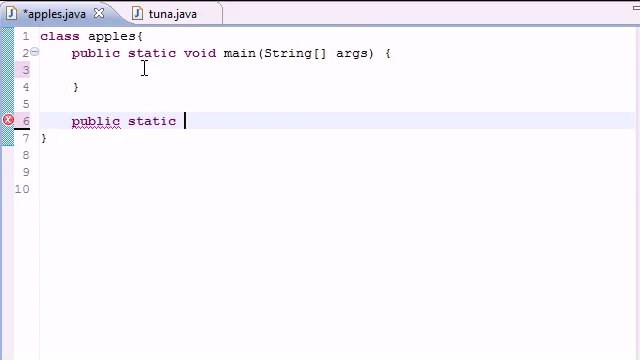
{"action": "type", "text": "int"}
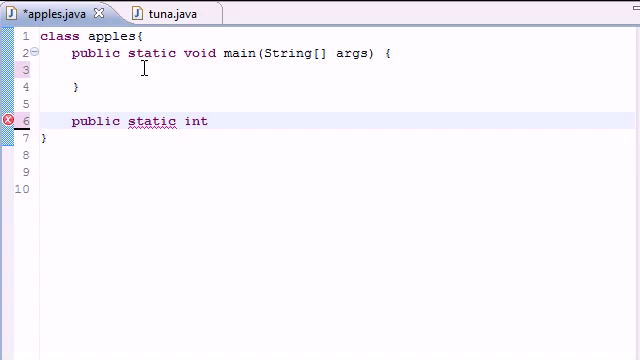
{"action": "type", "text": "average"}
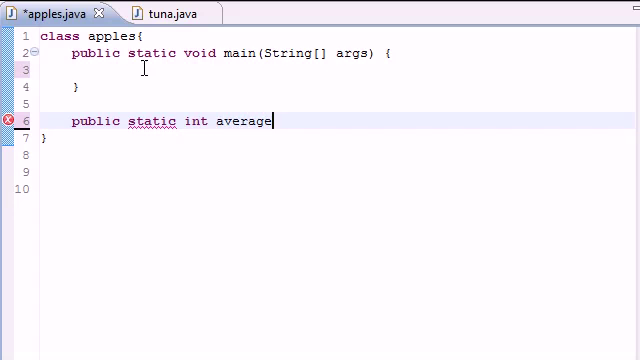
{"action": "type", "text": "()"}
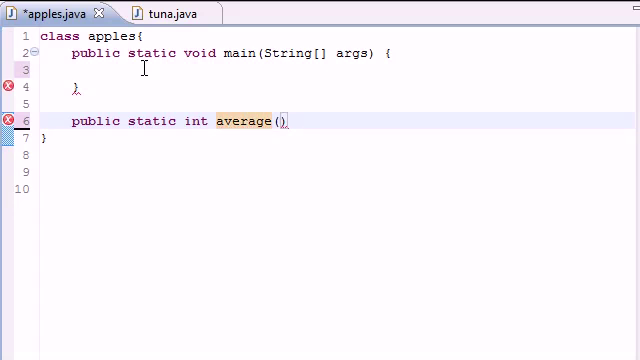
Give average a varargs parameter int...numbers and open its body with {.
{"action": "left_click", "coordinate": [284, 122]}
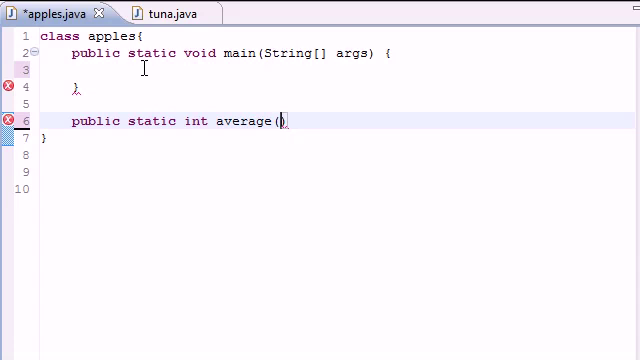
{"action": "type", "text": "int"}
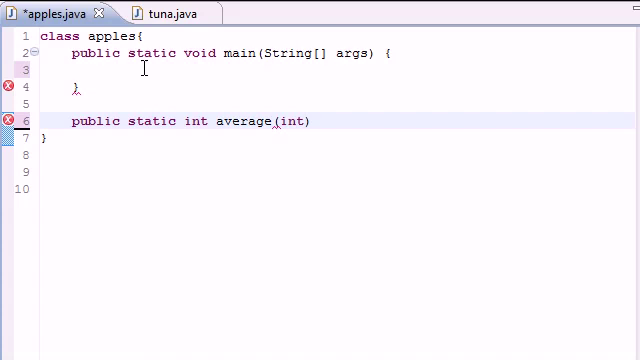
{"action": "type", "text": "...numbers"}
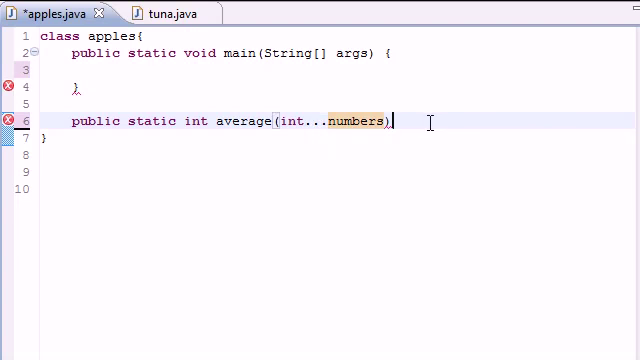
{"action": "type", "text": "{"}
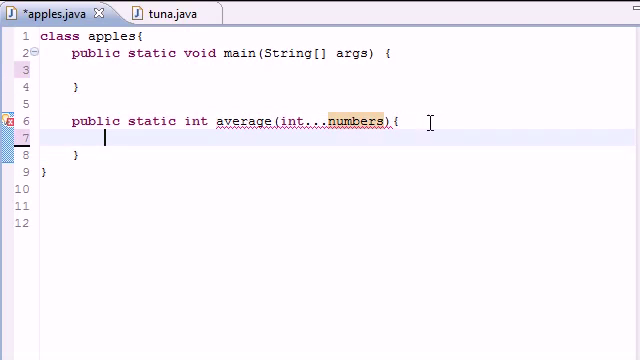
Declare int total=0 and a for-each loop over numbers adding each x to total.
{"action": "left_click", "coordinate": [96, 136]}
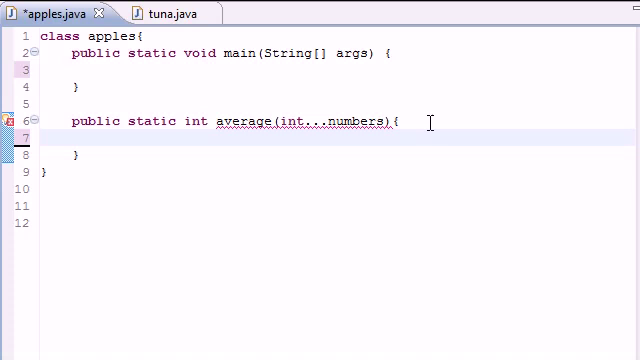
{"action": "type", "text": "int total"}
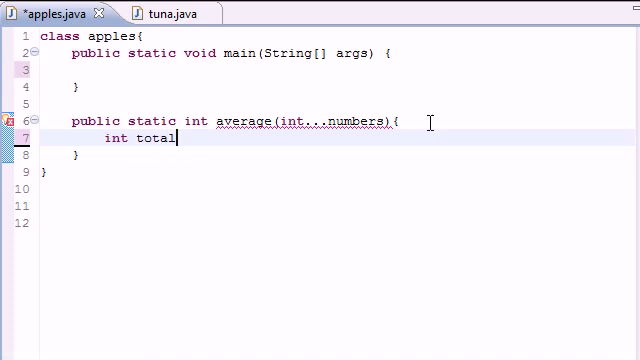
{"action": "type", "text": "=0"}
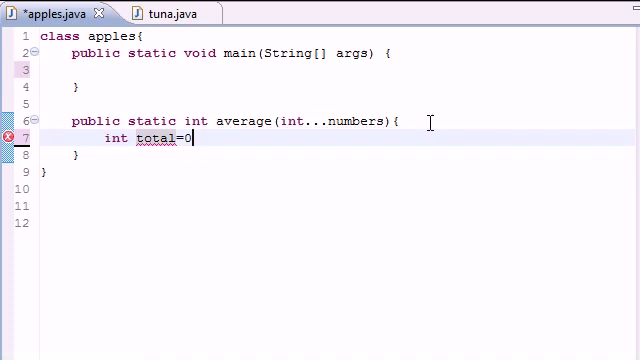
{"action": "type", "text": ";"}
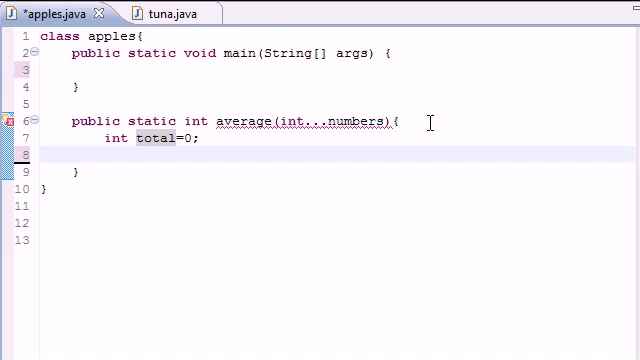
{"action": "type", "text": "for"}
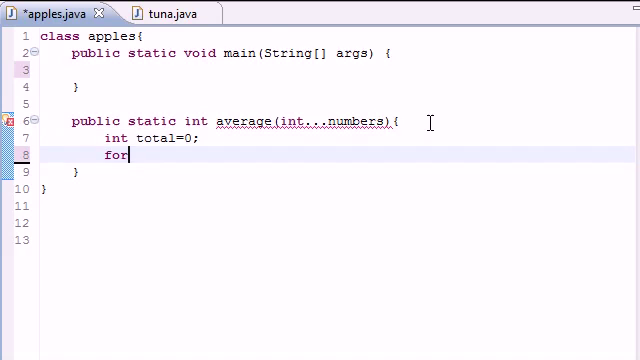
{"action": "type", "text": "()"}
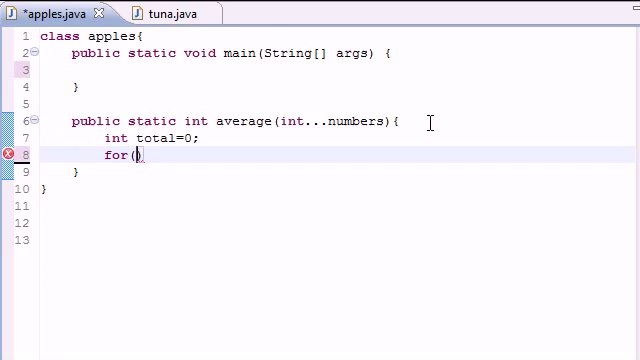
{"action": "type", "text": "int x:"}
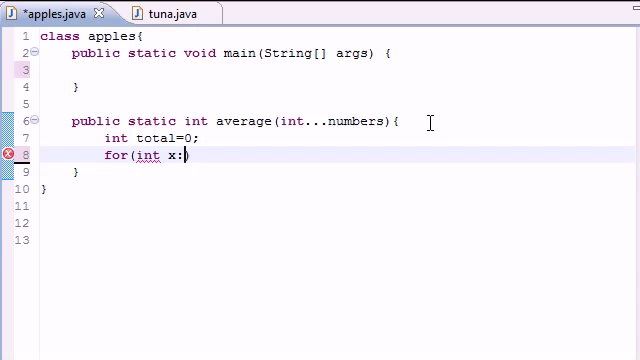
{"action": "type", "text": "numbers"}
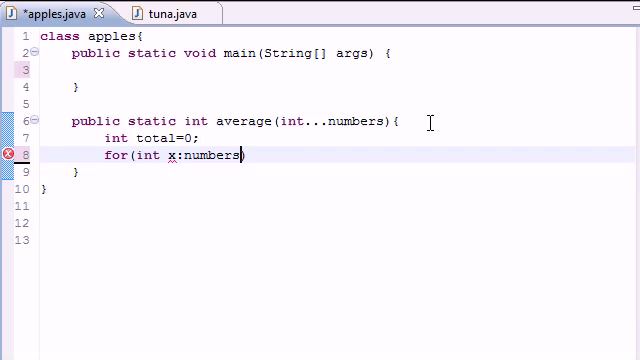
{"action": "key", "text": "Return"}
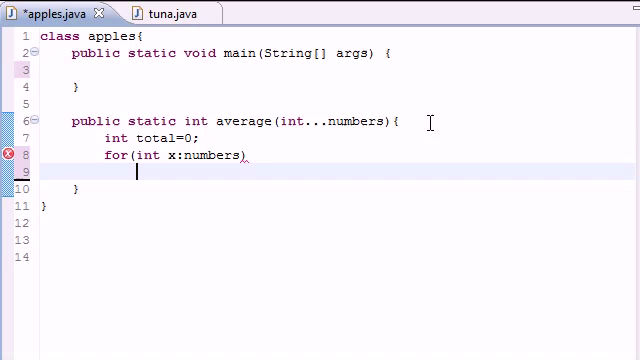
{"action": "type", "text": "total"}
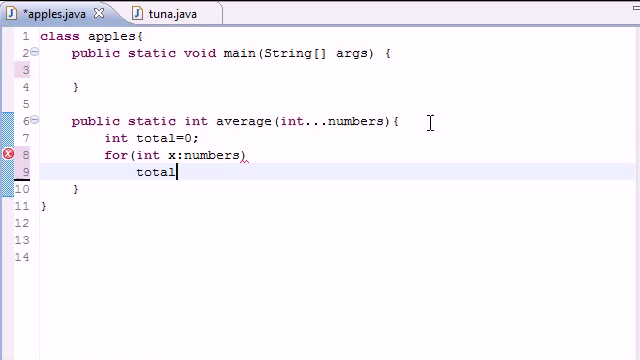
{"action": "type", "text": "+="}
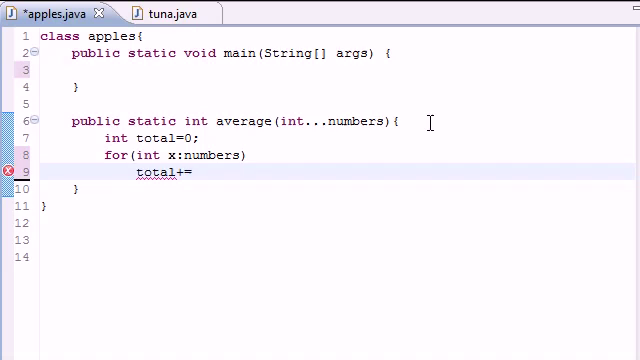
{"action": "type", "text": "x;"}
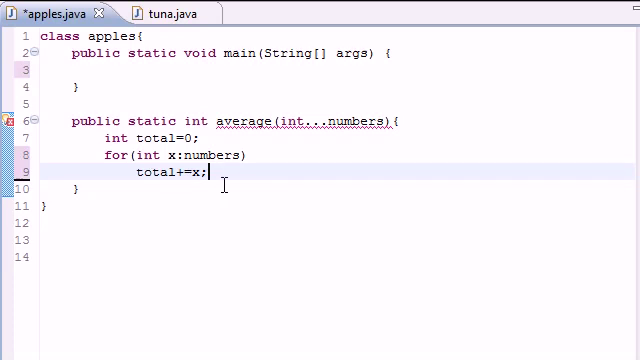
Return total/numbers.length, correcting the typo number to numbers.
{"action": "key", "text": "Return"}
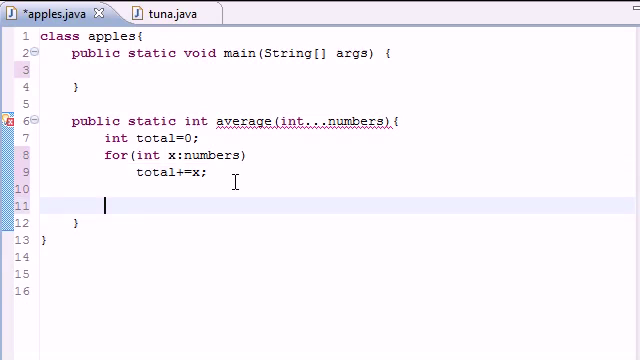
{"action": "type", "text": "r"}
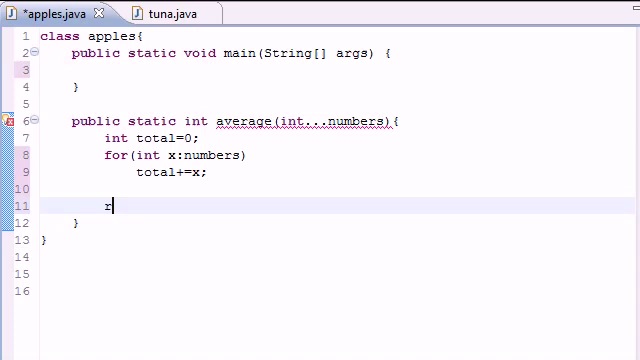
{"action": "type", "text": "eturn"}
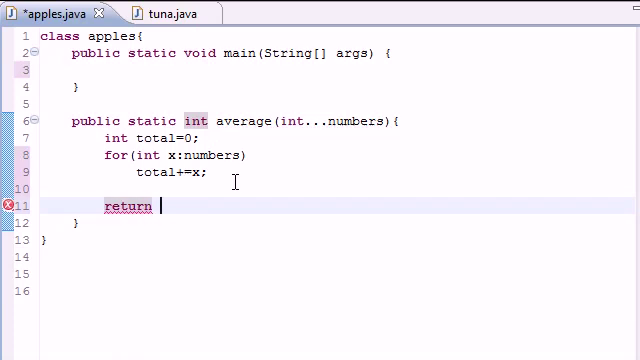
{"action": "type", "text": "total/"}
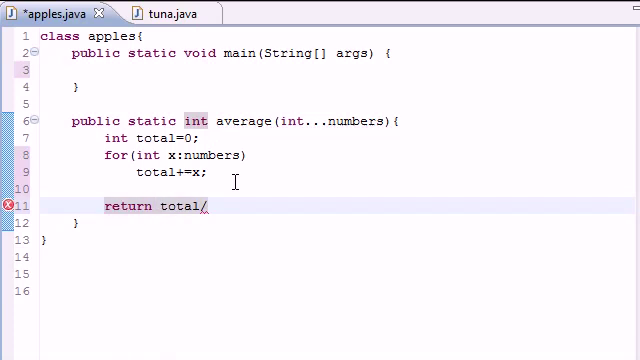
{"action": "type", "text": "number.length"}
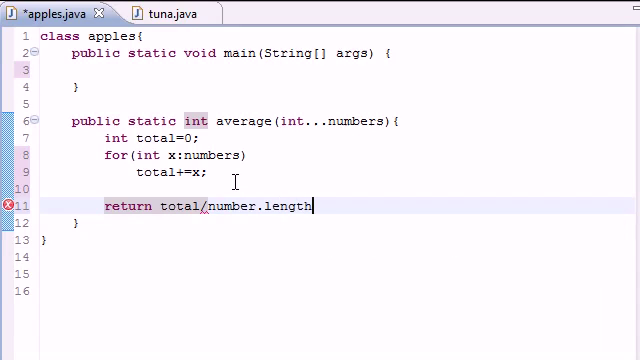
{"action": "type", "text": ";"}
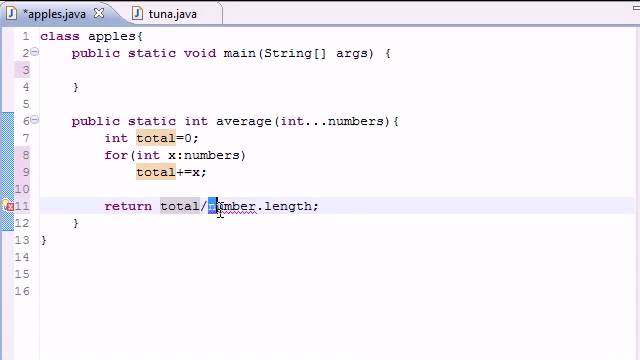
{"action": "double_click", "coordinate": [240, 206]}
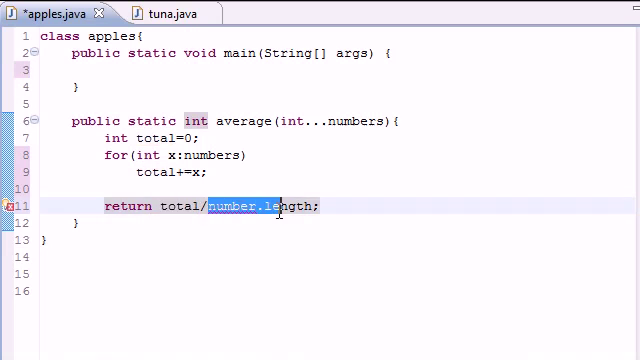
{"action": "left_click", "coordinate": [264, 206]}
{"action": "type", "text": "s"}
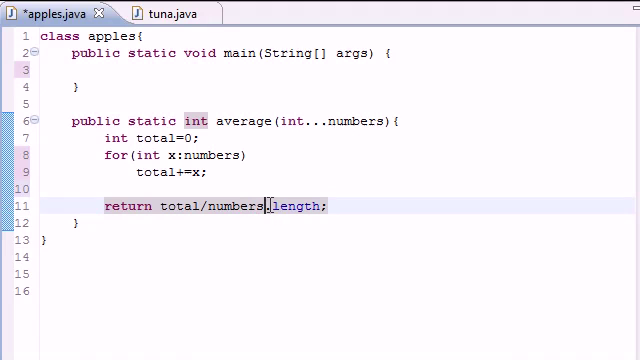
{"action": "double_click", "coordinate": [290, 206]}
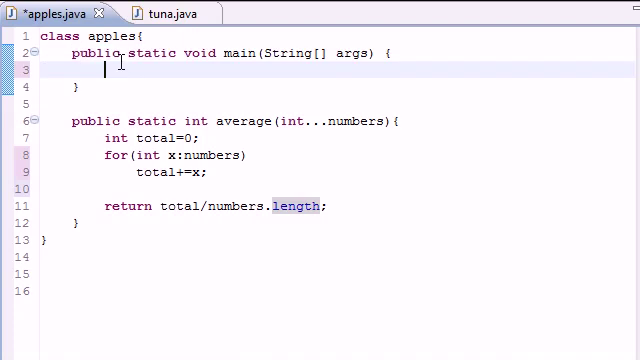
Print average(43,56,76,8) from main and run the class to see the result in the console.
{"action": "type", "text": "System.out"}
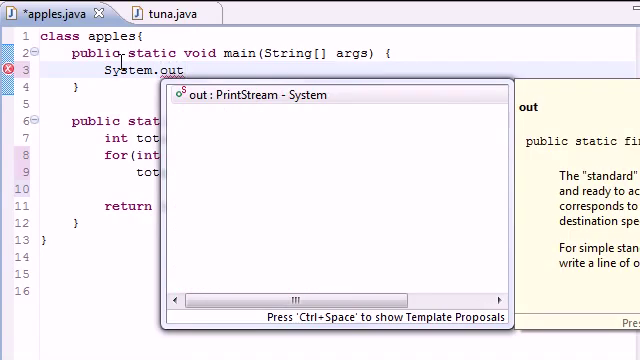
{"action": "type", "text": ".println();"}
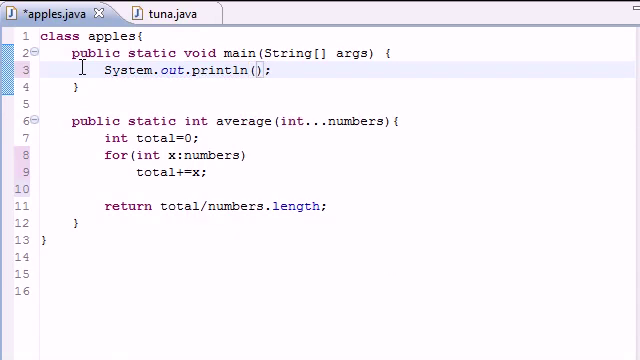
{"action": "type", "text": "average("}
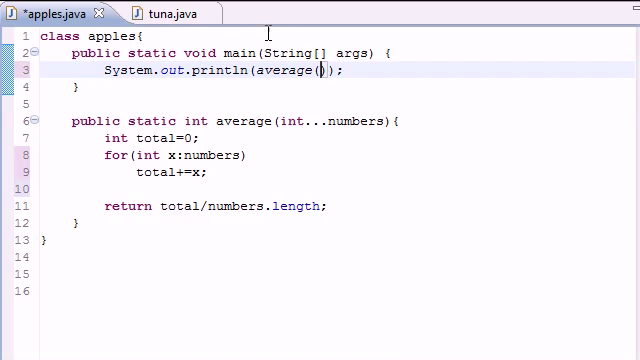
{"action": "mouse_move", "coordinate": [278, 32]}
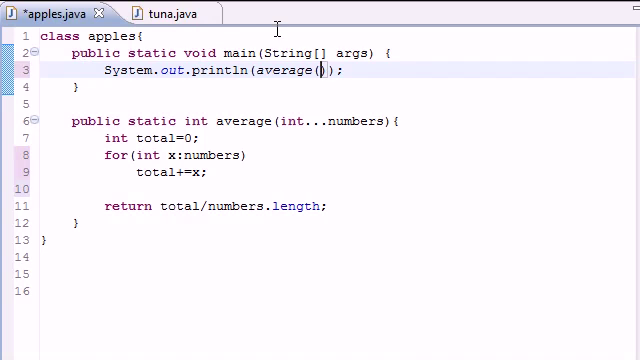
{"action": "type", "text": "43,56,7"}
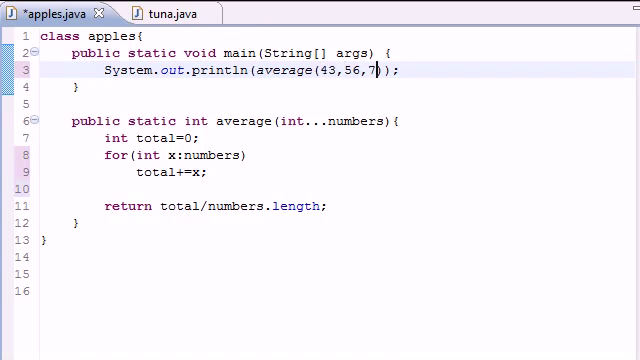
{"action": "type", "text": "6,8"}
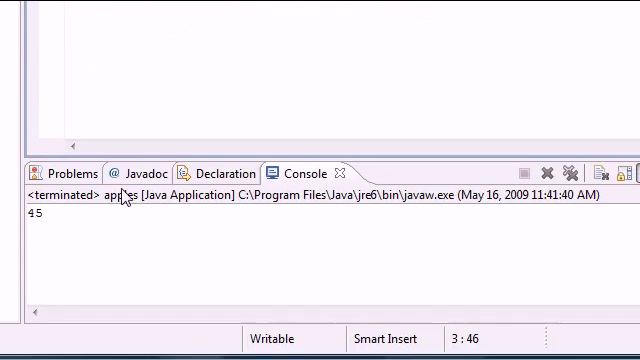
{"action": "double_click", "coordinate": [36, 220]}
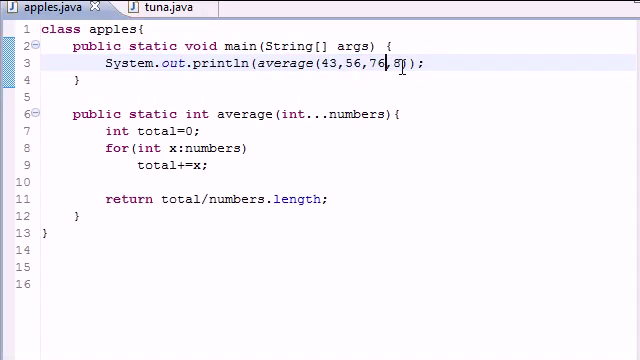
Append ,65,76,2,31 to the average call and rerun, saving the file before launch.
{"action": "type", "text": ",65,"}
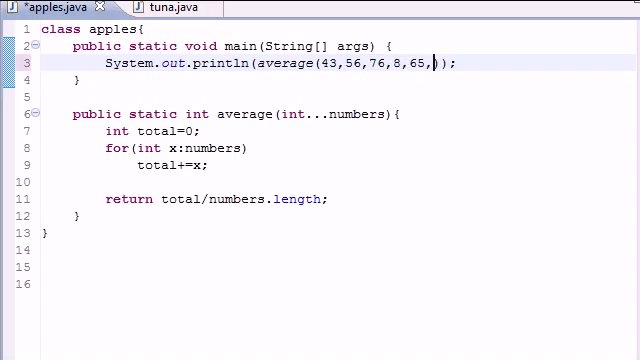
{"action": "type", "text": "76,2,31"}
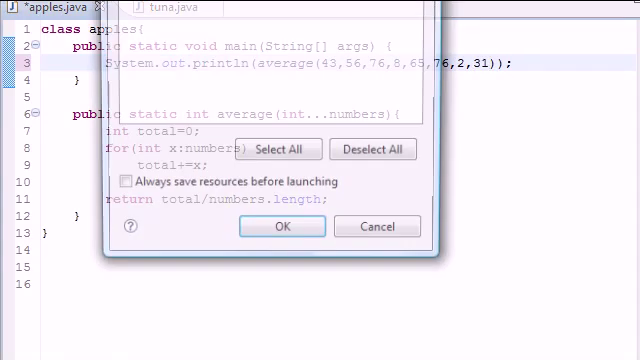
{"action": "left_click", "coordinate": [280, 226]}
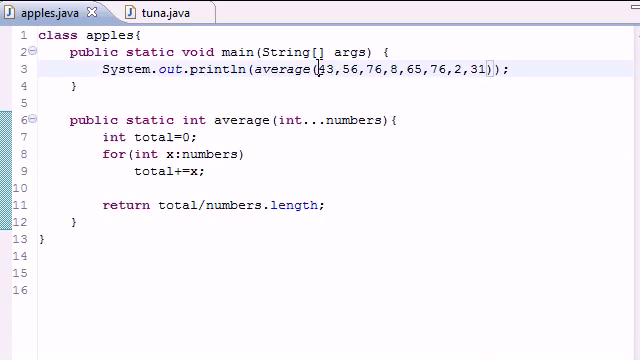
{"action": "left_click_drag", "start_coordinate": [316, 68], "coordinate": [388, 68]}
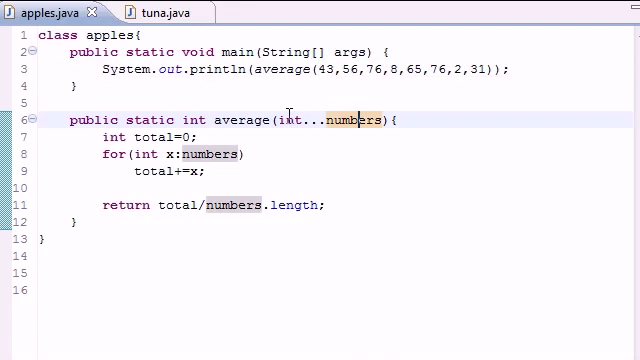
{"action": "double_click", "coordinate": [292, 120]}
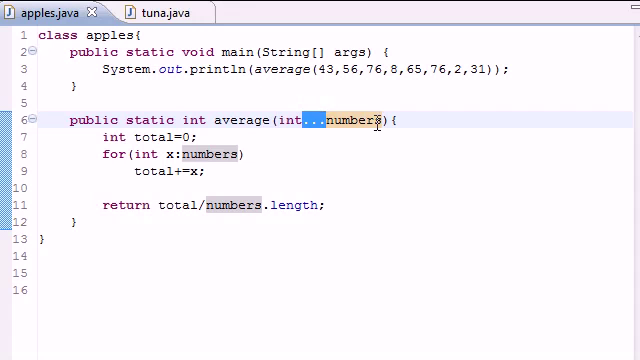
{"action": "double_click", "coordinate": [352, 120]}
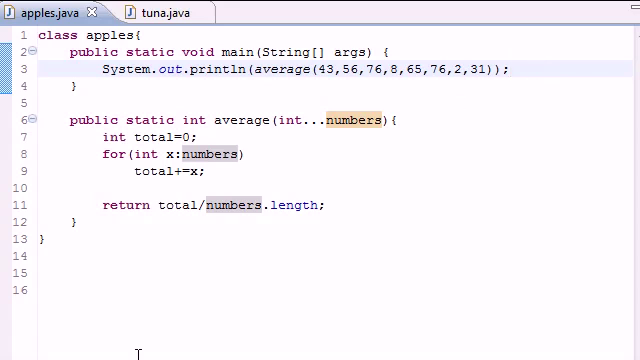
{"action": "left_click", "coordinate": [508, 68]}
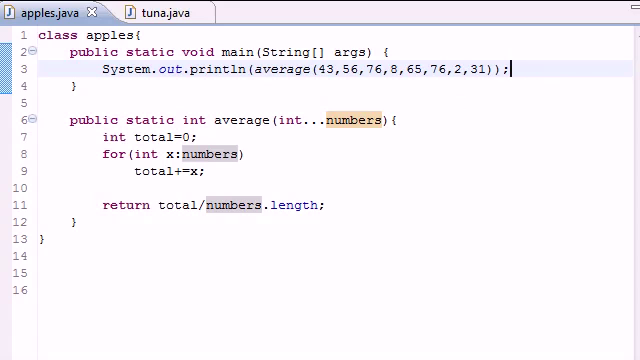